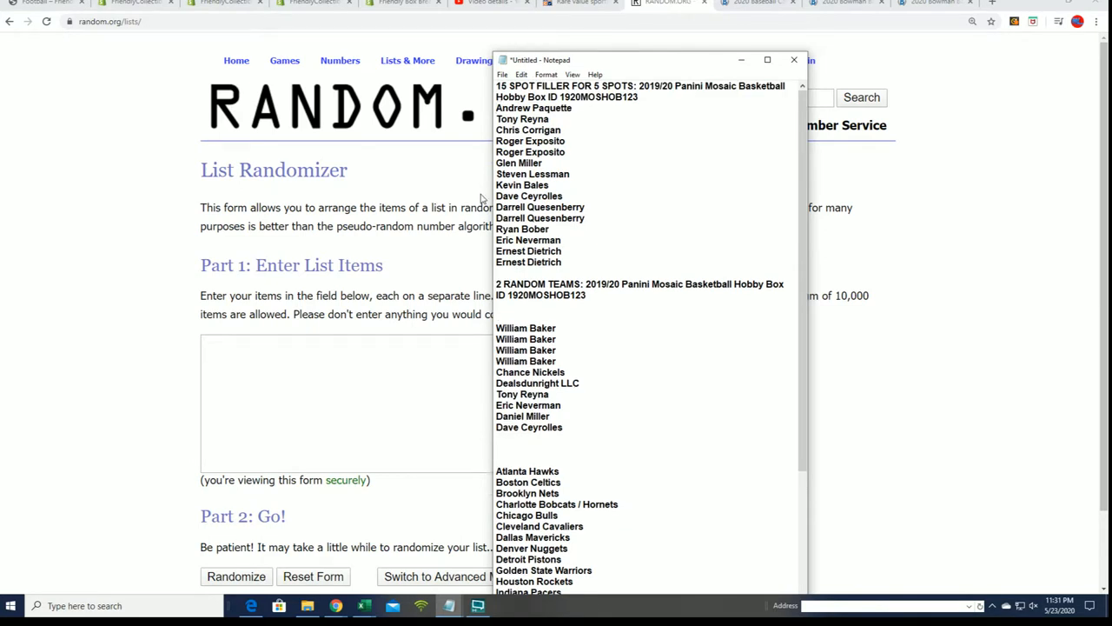
- Scroll through the Friendly Collectibles football breaks collection page
{"action": "scroll", "scroll_direction": "down", "scroll_amount": 3}
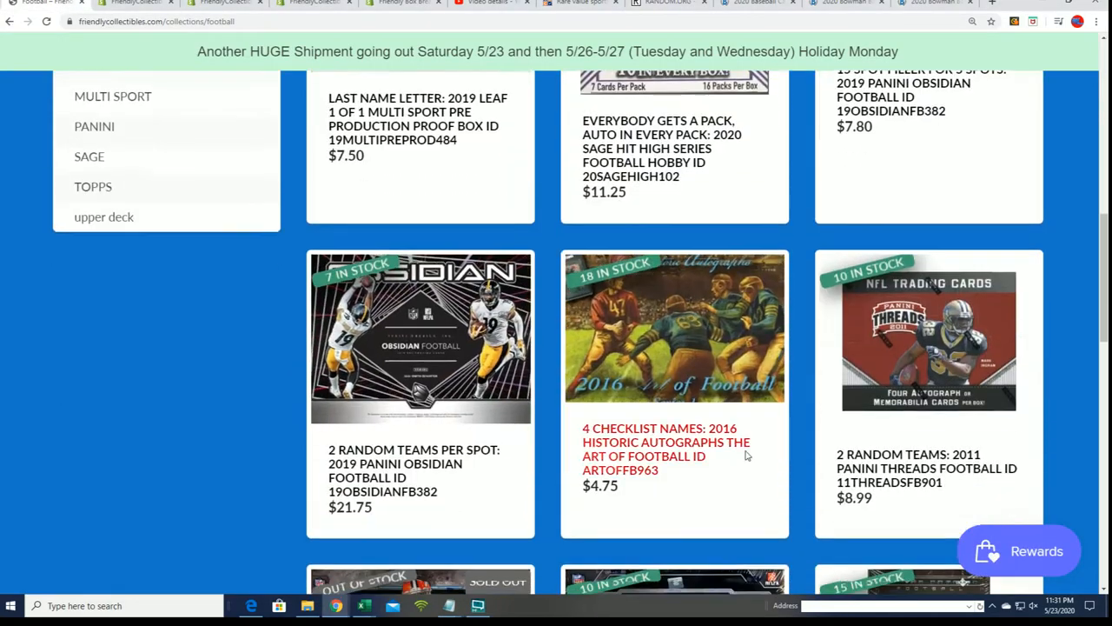
{"action": "scroll", "scroll_direction": "down", "scroll_amount": 3}
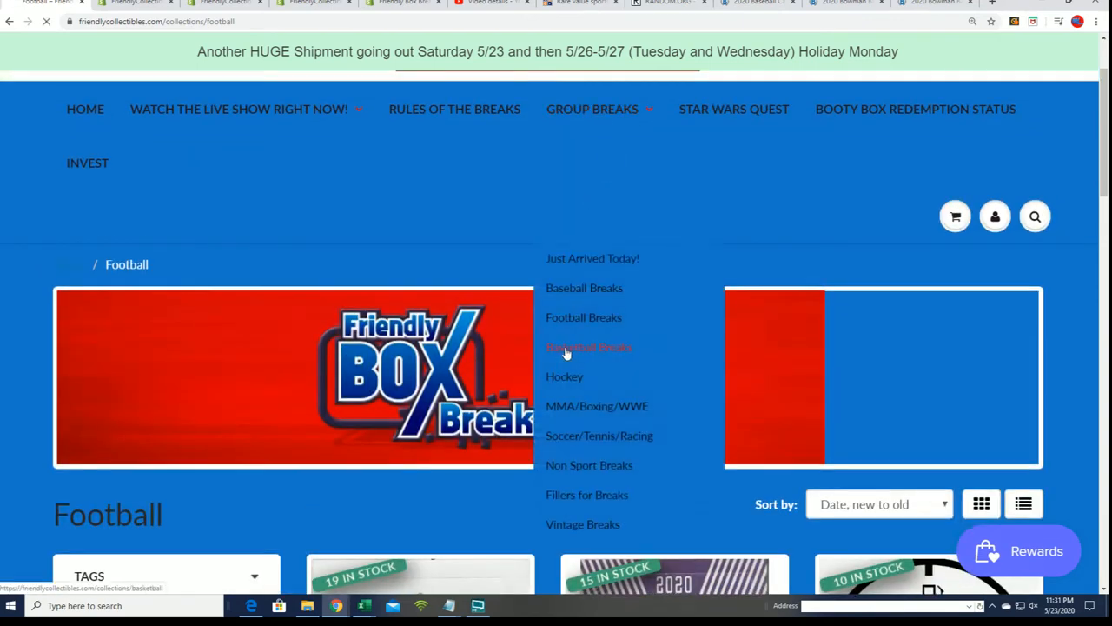
- Open the Basketball Breaks collection and scroll down through its listings
{"action": "left_click", "coordinate": [589, 346]}
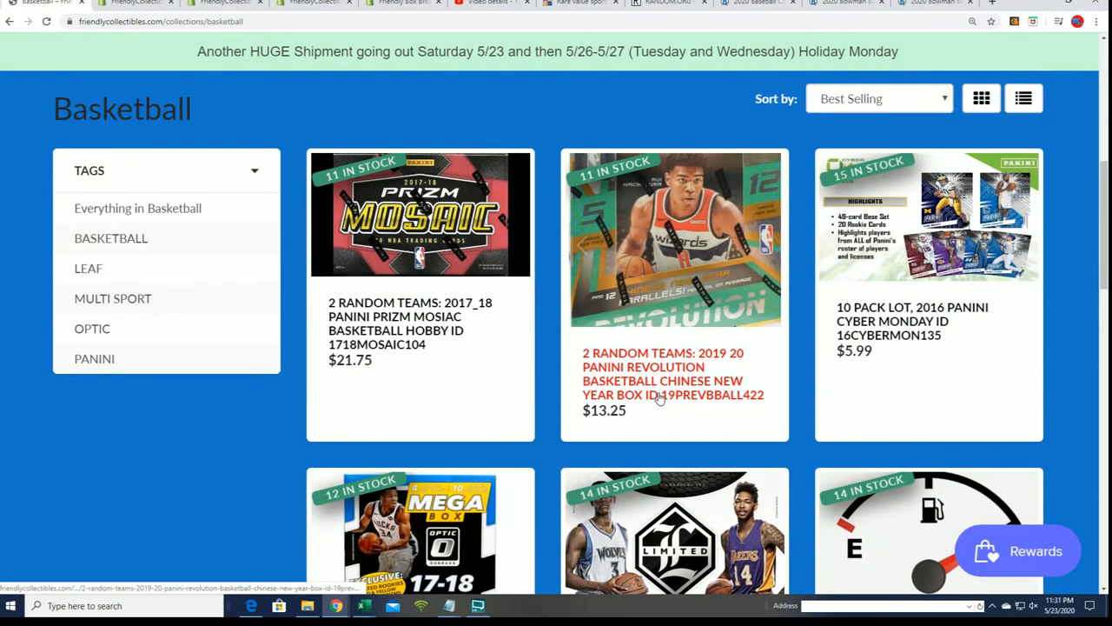
{"action": "scroll", "scroll_direction": "down", "scroll_amount": 3}
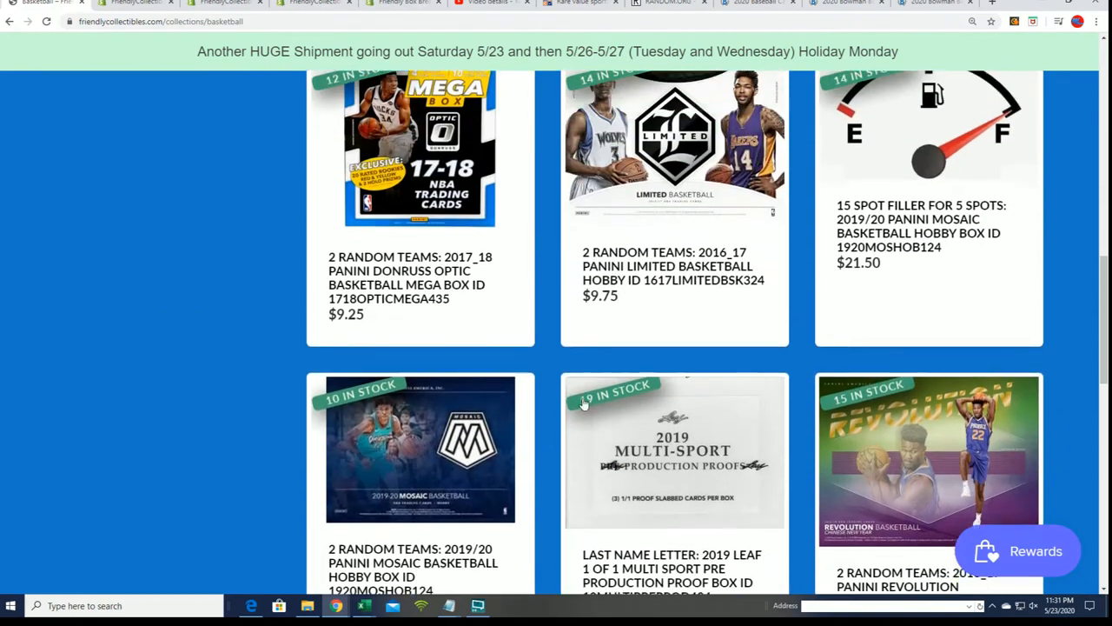
{"action": "scroll", "scroll_direction": "down", "scroll_amount": 3}
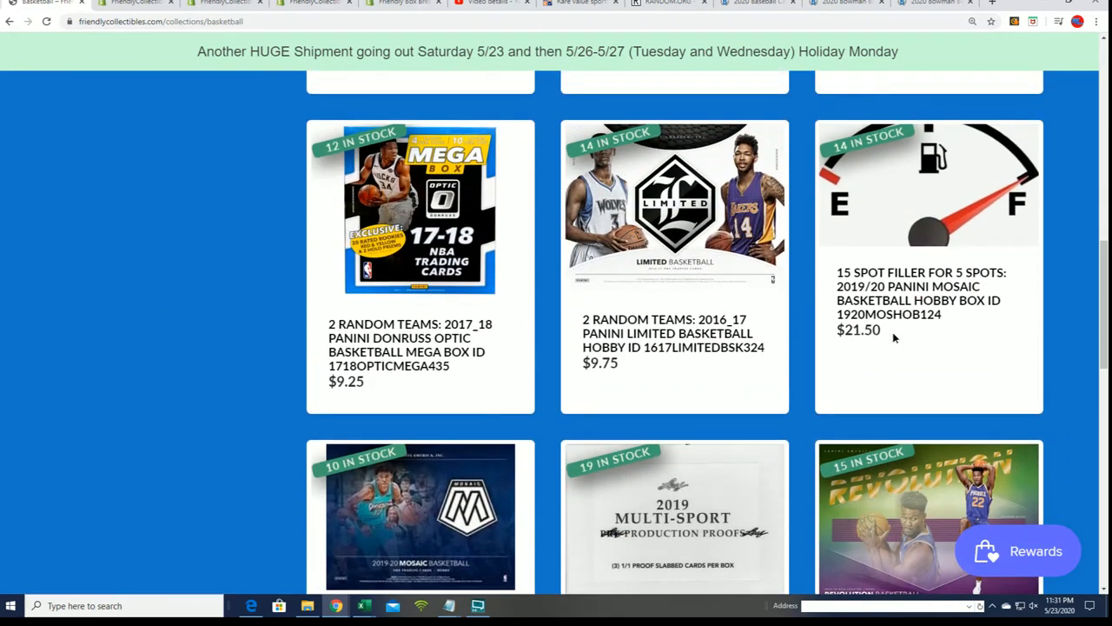
{"action": "scroll", "scroll_direction": "down", "scroll_amount": 3}
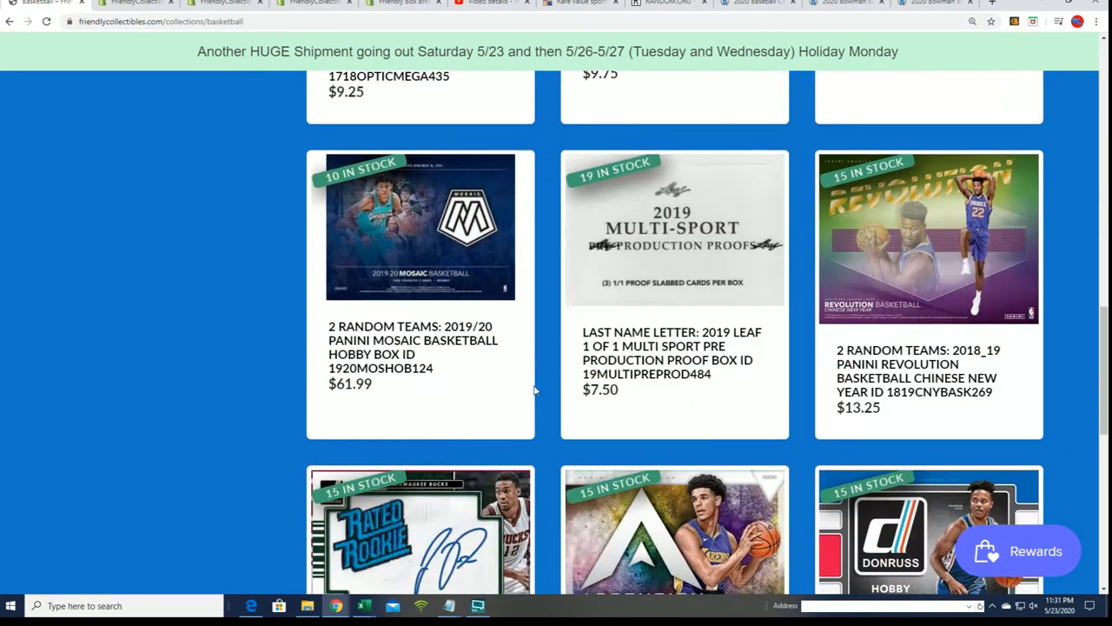
- Highlight the Mosaic random-teams and 15 Spot Filler for 5 Spots Mosaic listing titles
{"action": "left_click_drag", "start_coordinate": [328, 367], "coordinate": [372, 384]}
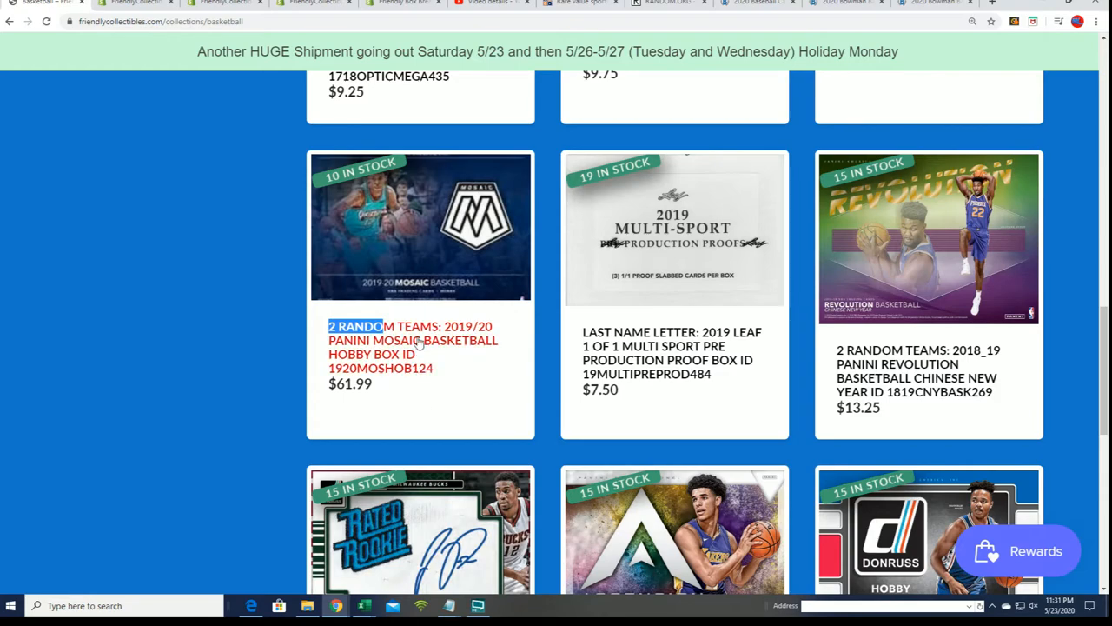
{"action": "scroll", "scroll_direction": "down", "scroll_amount": 3}
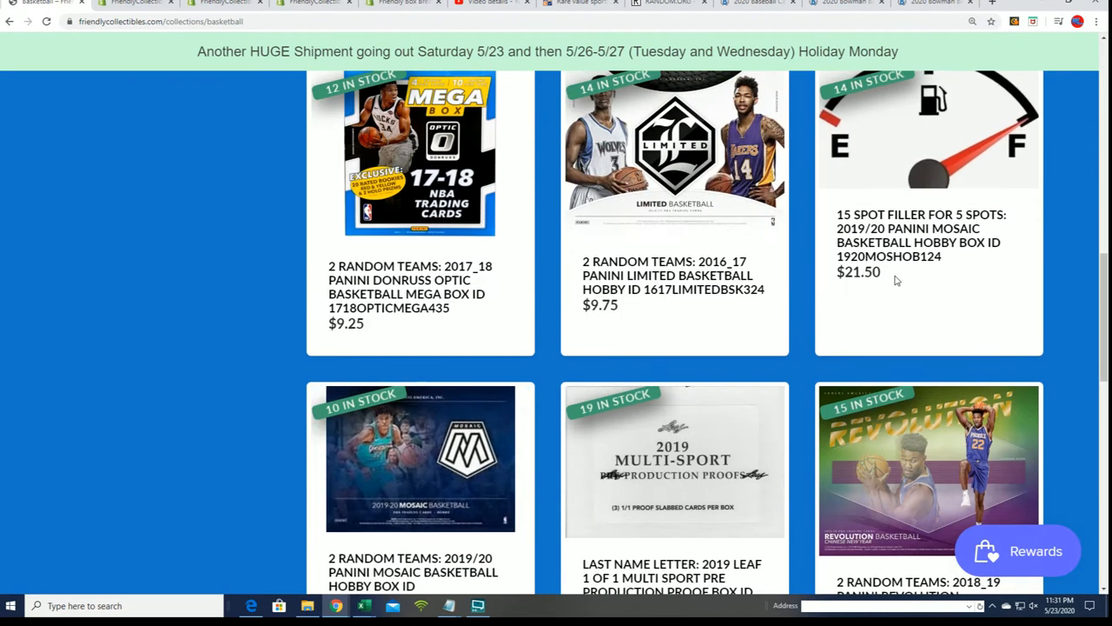
{"action": "double_click", "coordinate": [913, 255]}
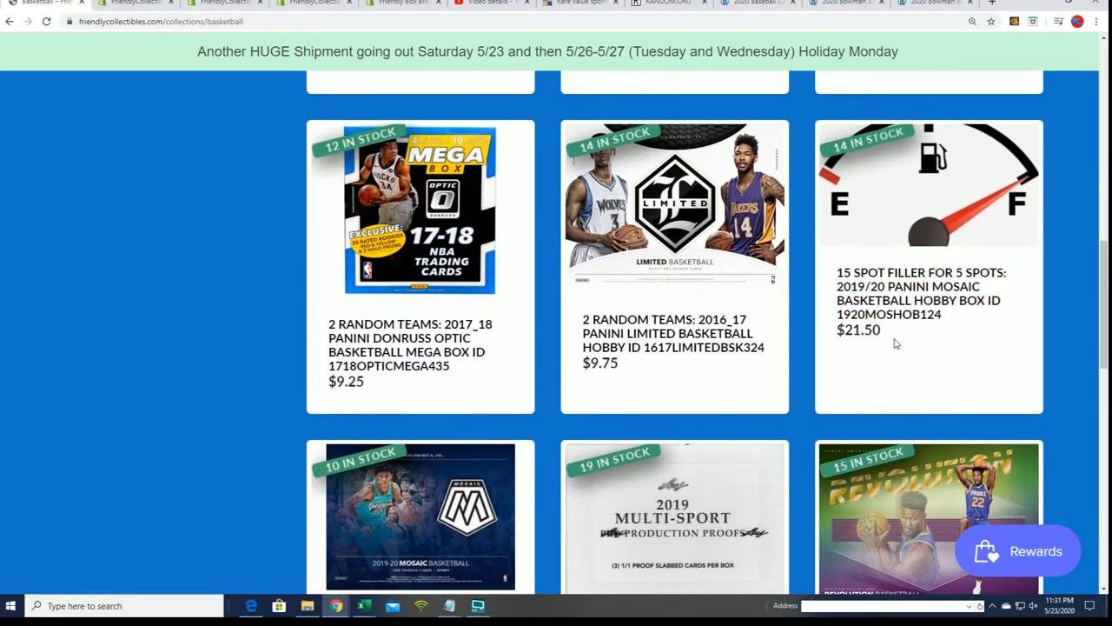
{"action": "double_click", "coordinate": [869, 271]}
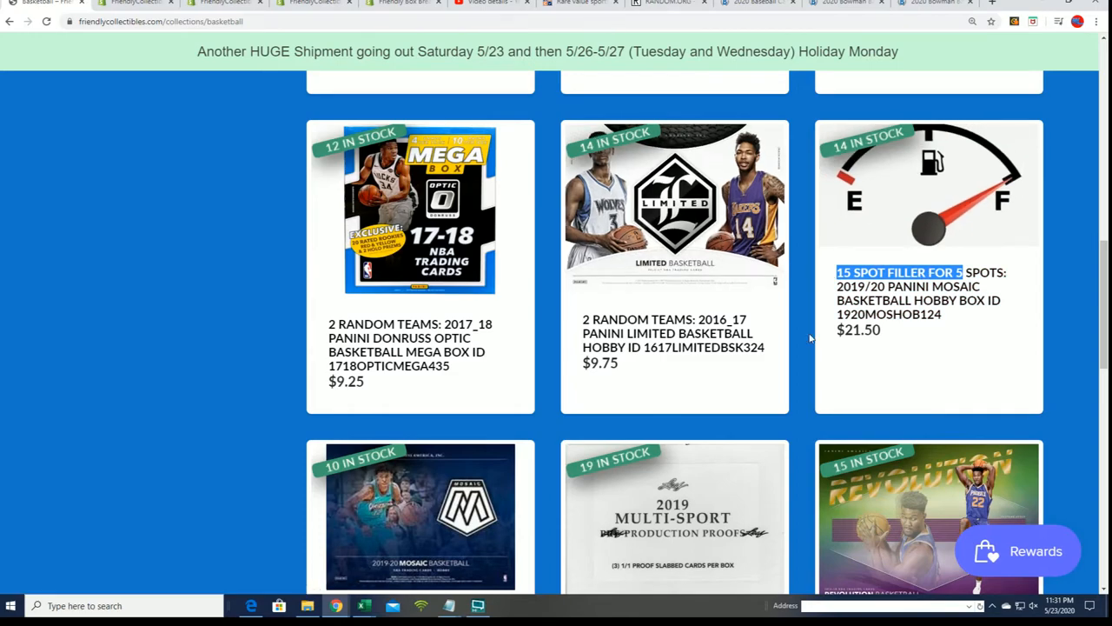
{"action": "scroll", "scroll_direction": "down", "scroll_amount": 3}
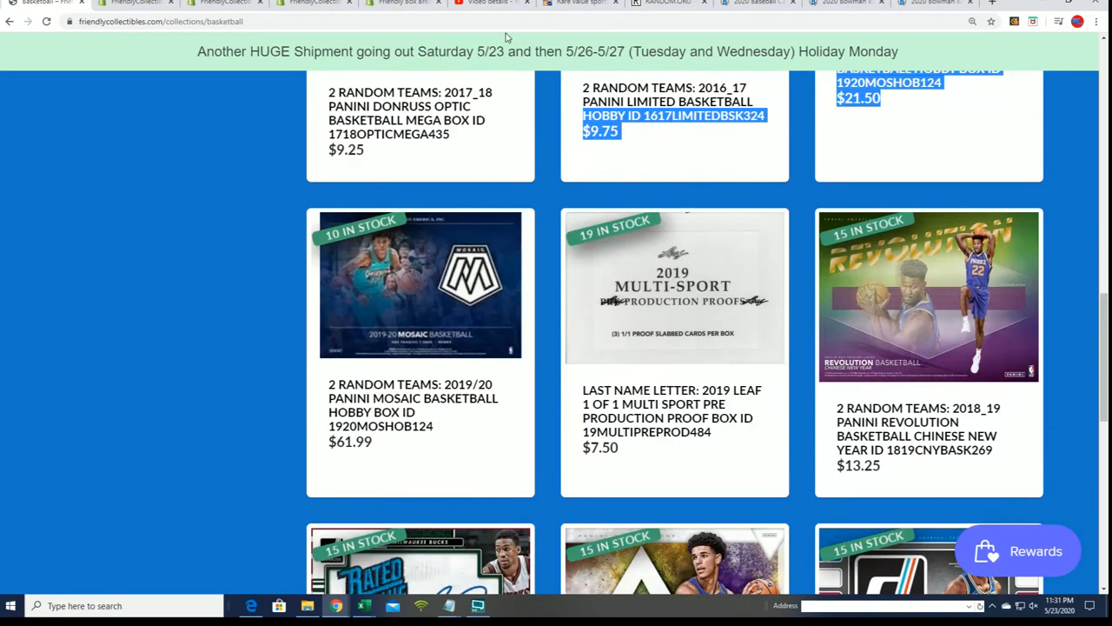
{"action": "scroll", "scroll_direction": "up", "scroll_amount": 3}
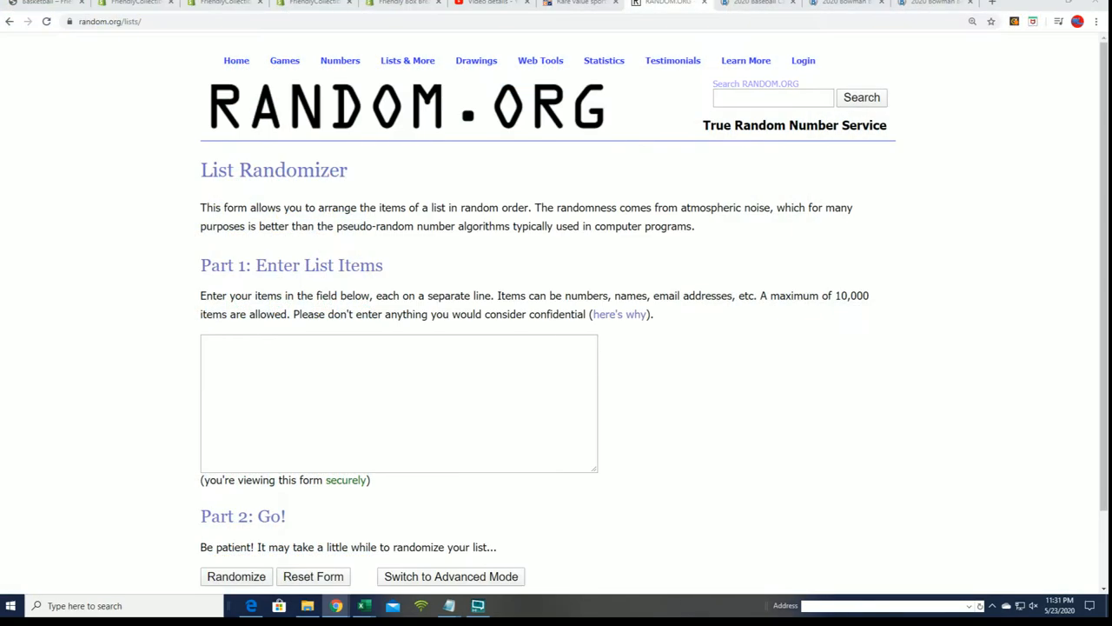
{"action": "mouse_move", "coordinate": [656, 278]}
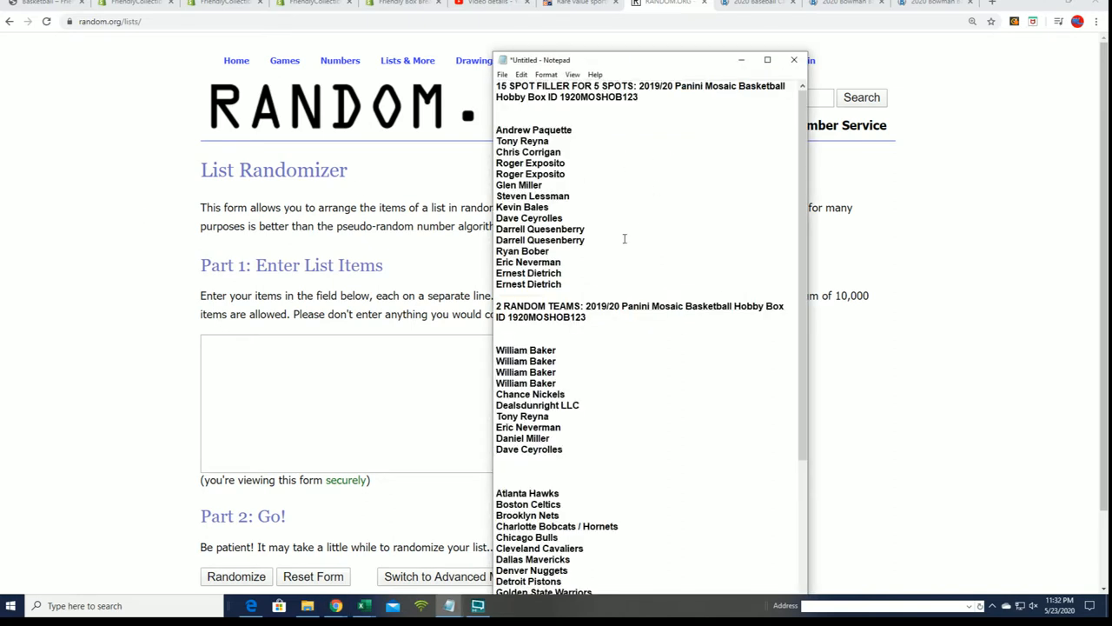
{"action": "mouse_move", "coordinate": [614, 239]}
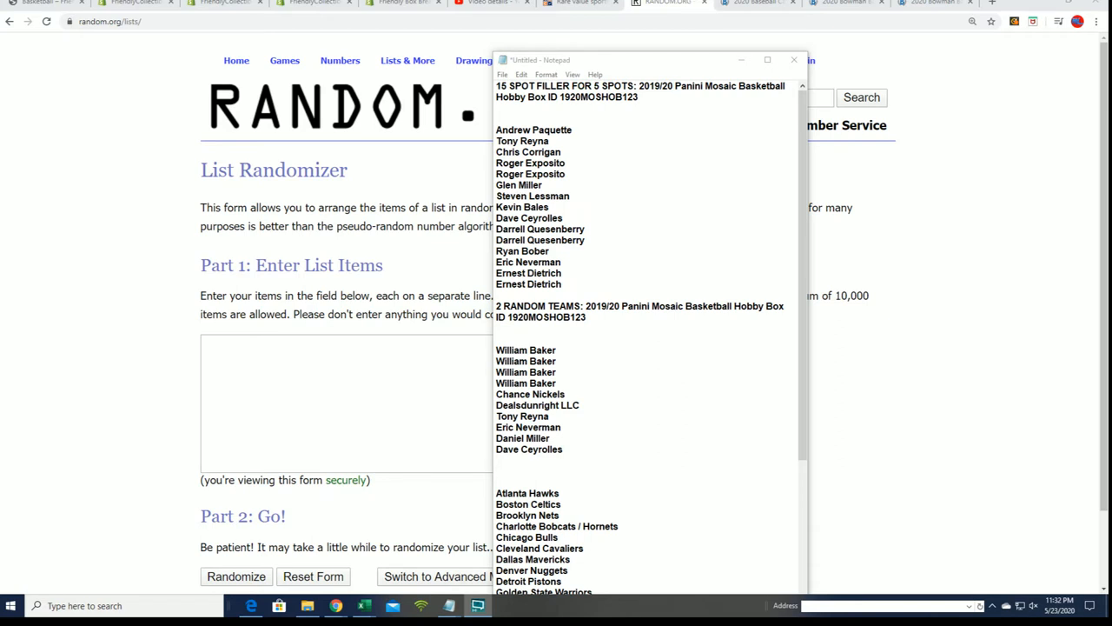
{"action": "mouse_move", "coordinate": [600, 220]}
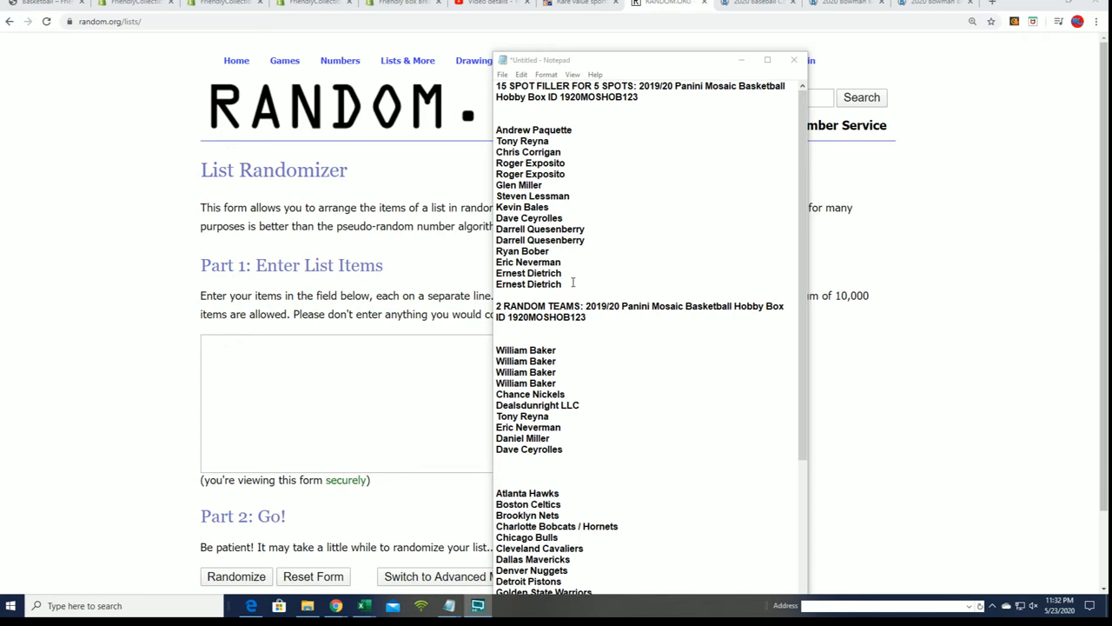
- Copy the fifteen filler names from Notepad into the List Randomizer box
{"action": "left_click_drag", "start_coordinate": [496, 129], "coordinate": [562, 284]}
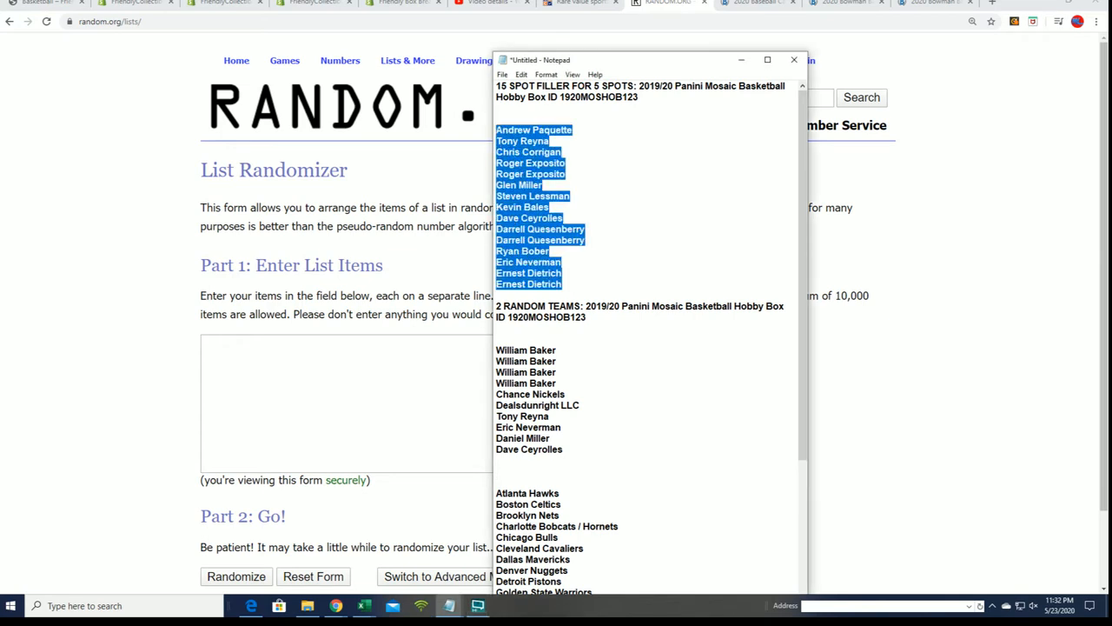
{"action": "mouse_move", "coordinate": [979, 245]}
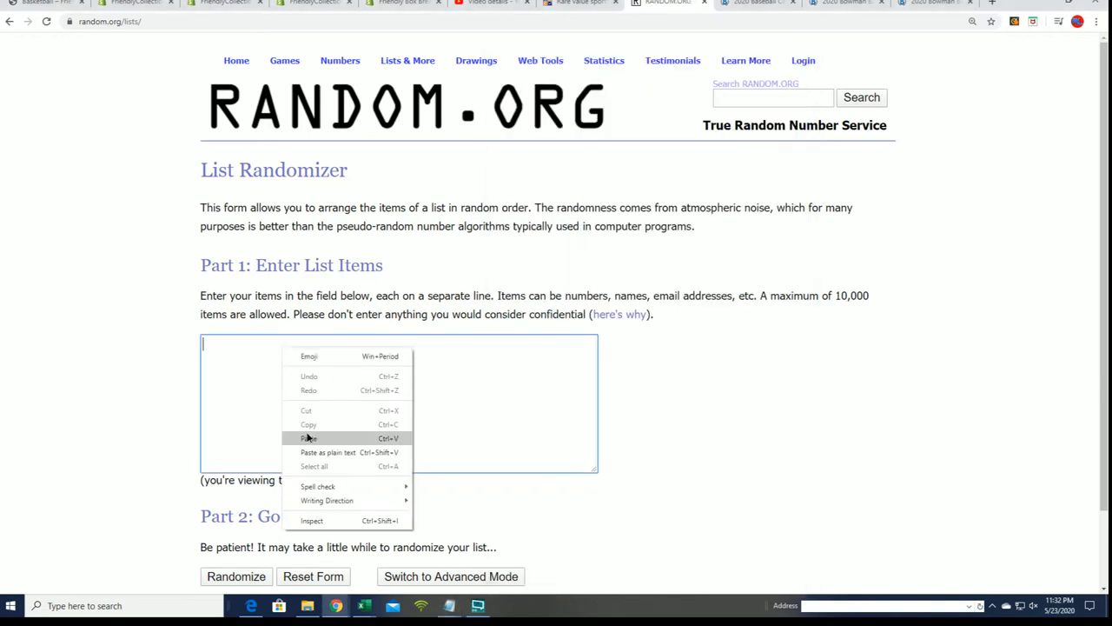
{"action": "left_click", "coordinate": [309, 437]}
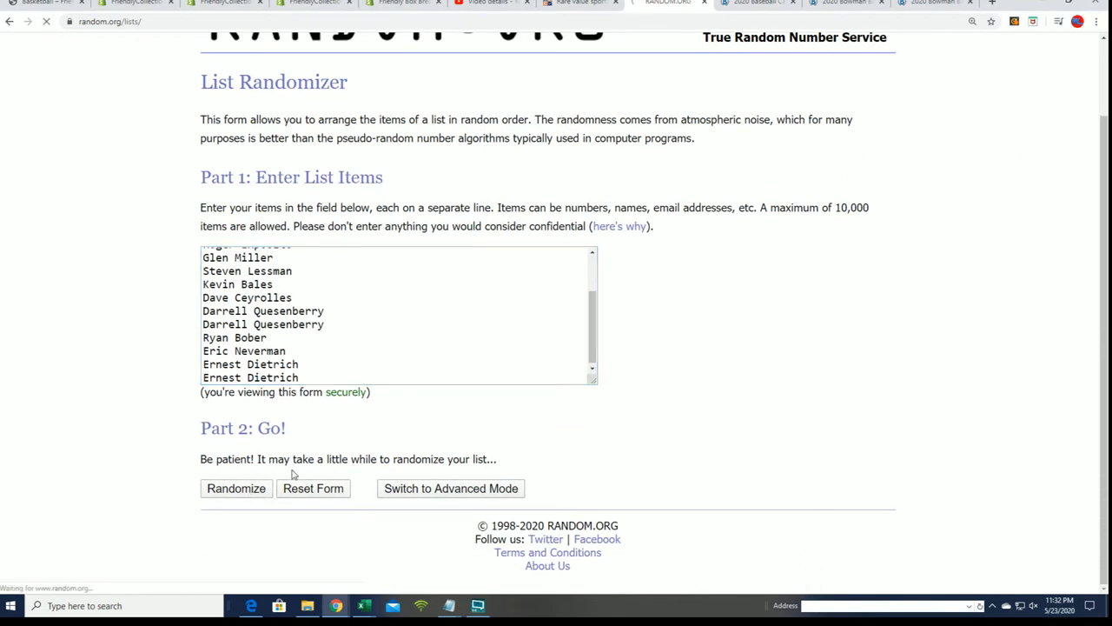
- Randomize the filler names seven times, leaving Tony Reyna, Dave Ceyrolles, Glen Miller on top
{"action": "left_click", "coordinate": [236, 488]}
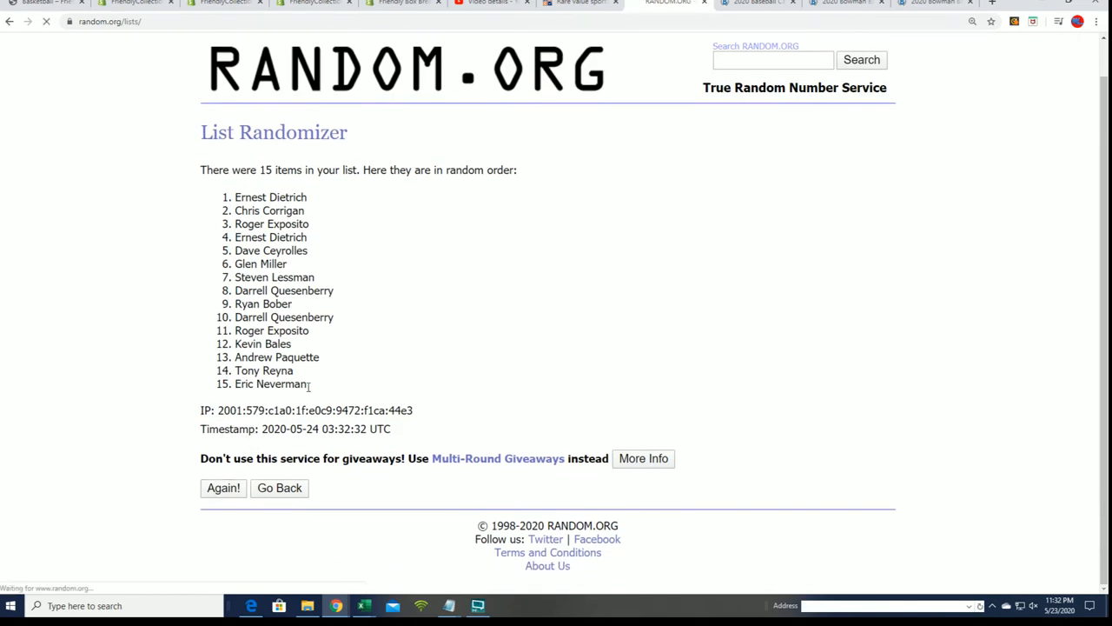
{"action": "left_click", "coordinate": [224, 487]}
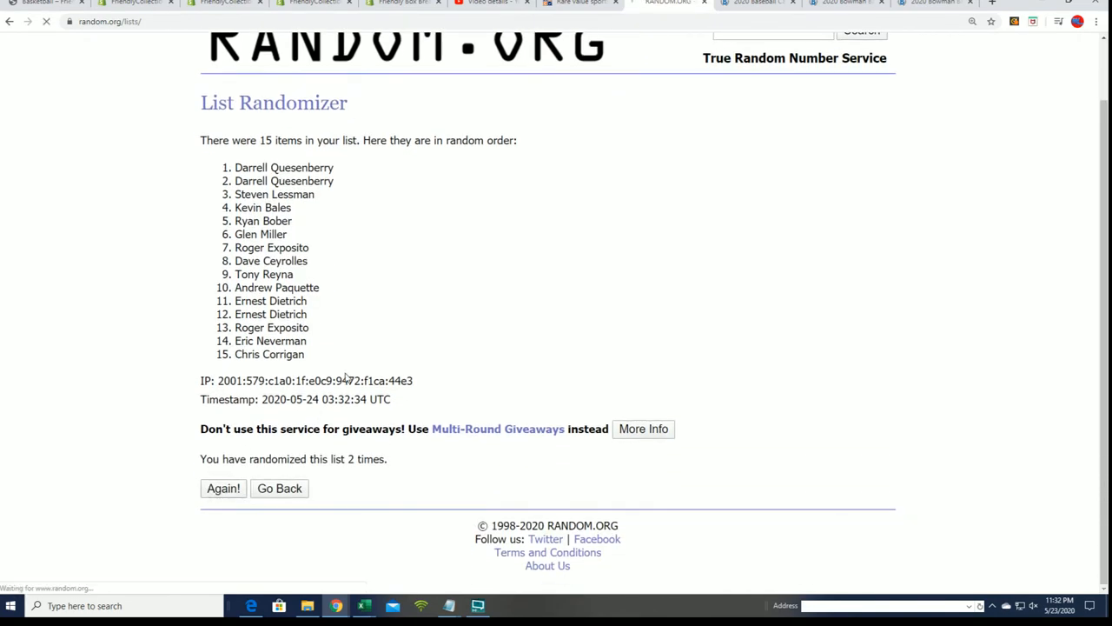
{"action": "left_click", "coordinate": [224, 488]}
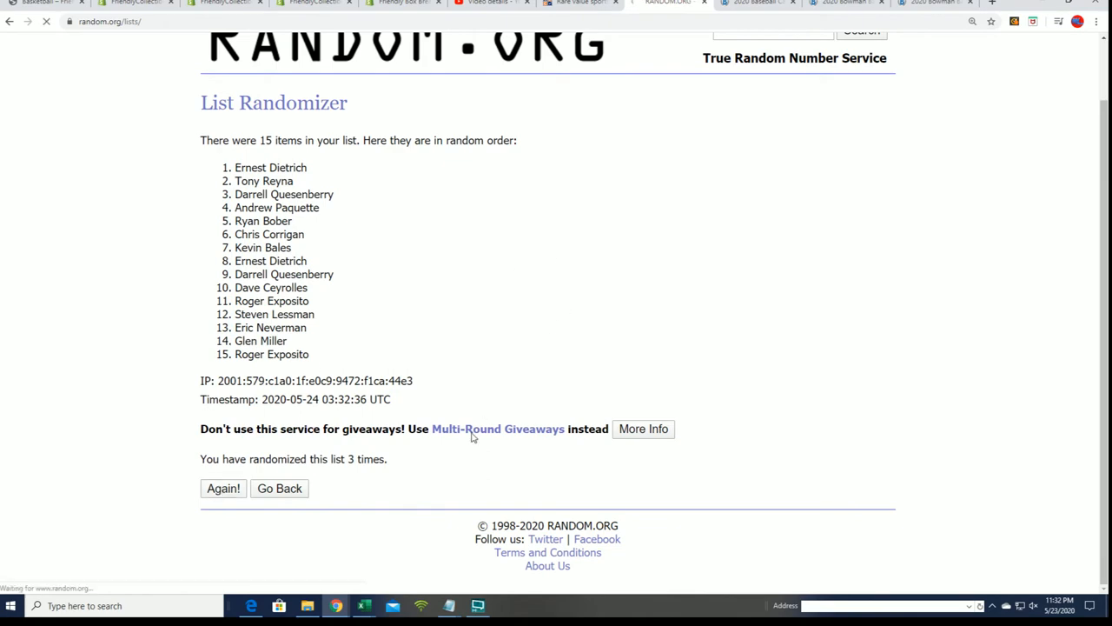
{"action": "left_click", "coordinate": [223, 487]}
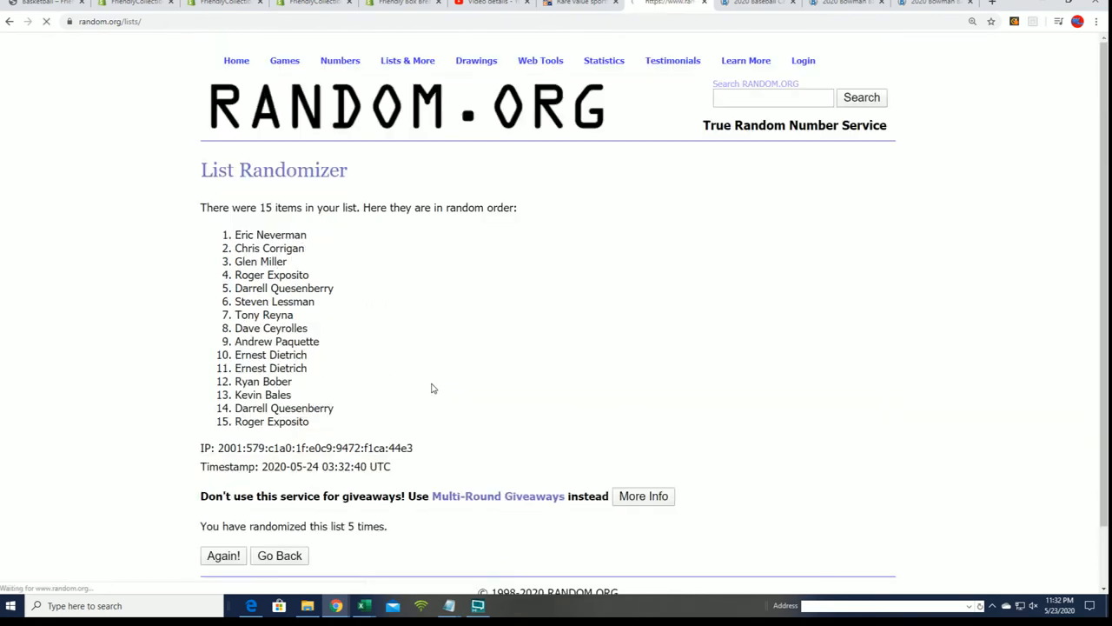
{"action": "scroll", "scroll_direction": "down", "scroll_amount": 3}
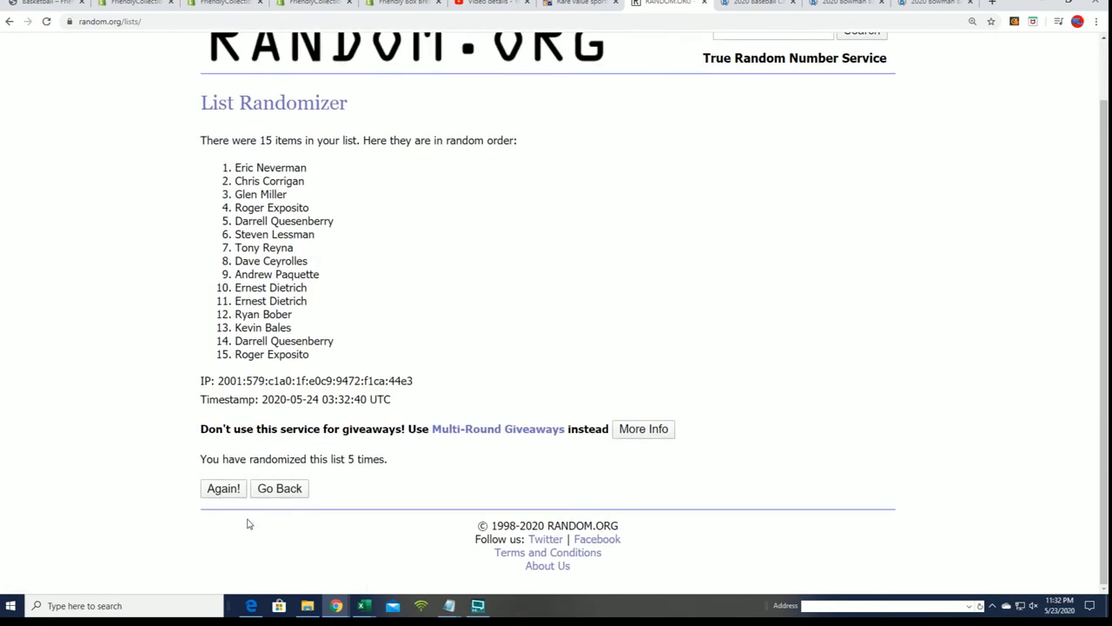
{"action": "left_click", "coordinate": [223, 487]}
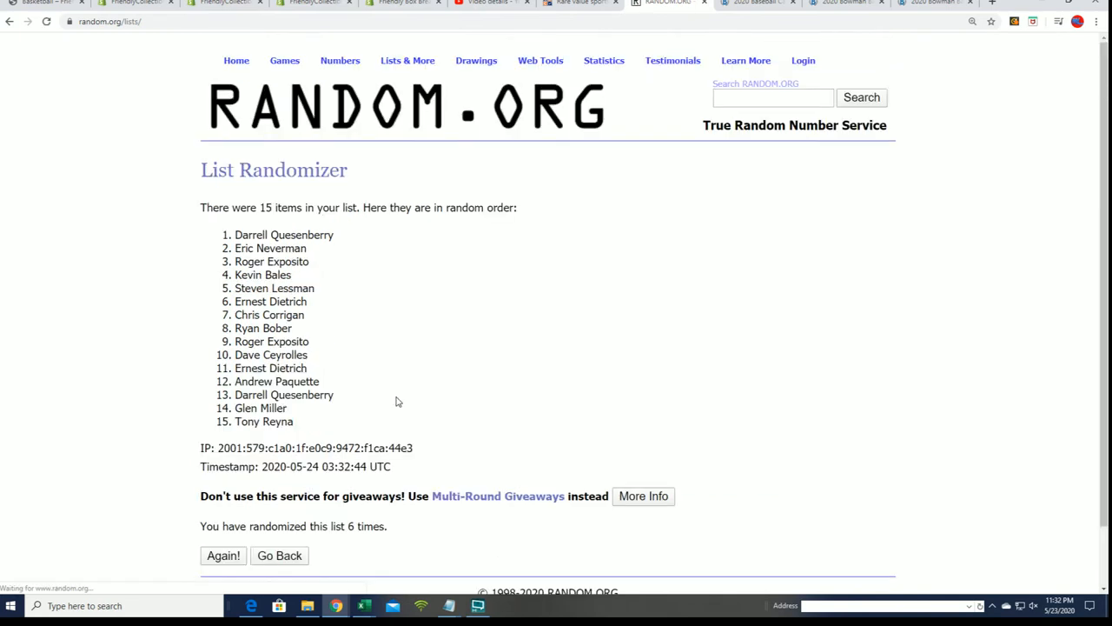
{"action": "scroll", "scroll_direction": "down", "scroll_amount": 3}
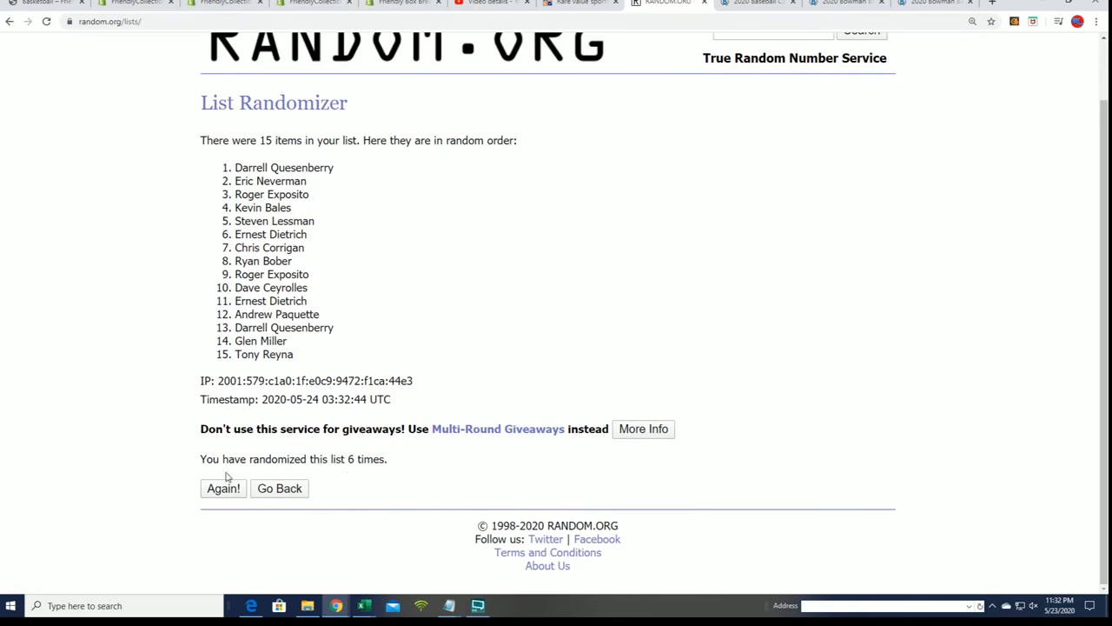
{"action": "left_click", "coordinate": [223, 487]}
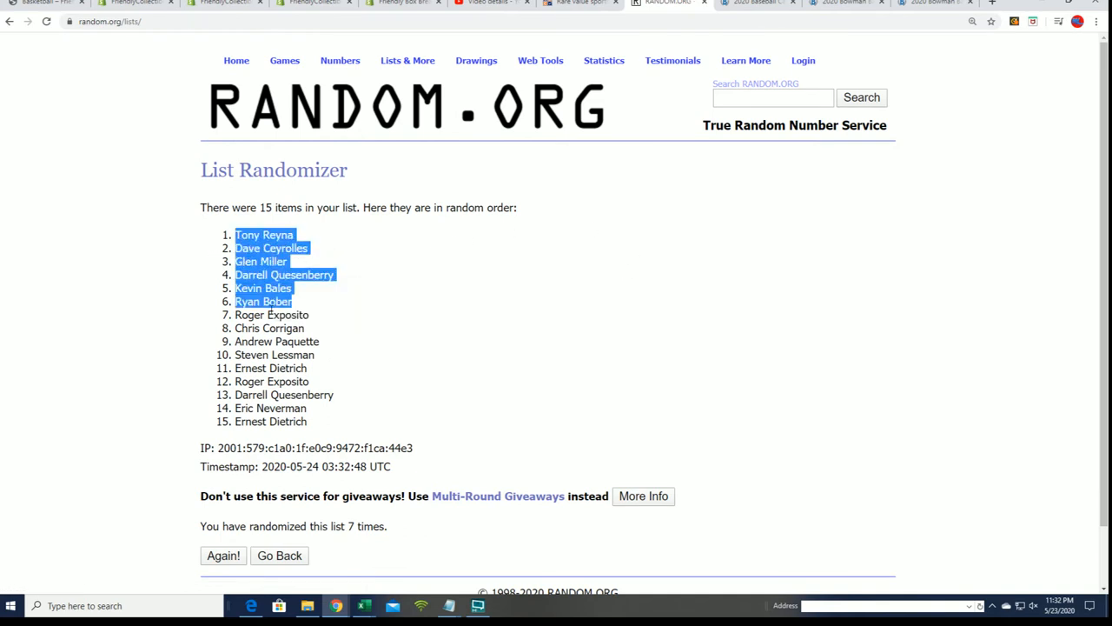
{"action": "mouse_move", "coordinate": [14, 452]}
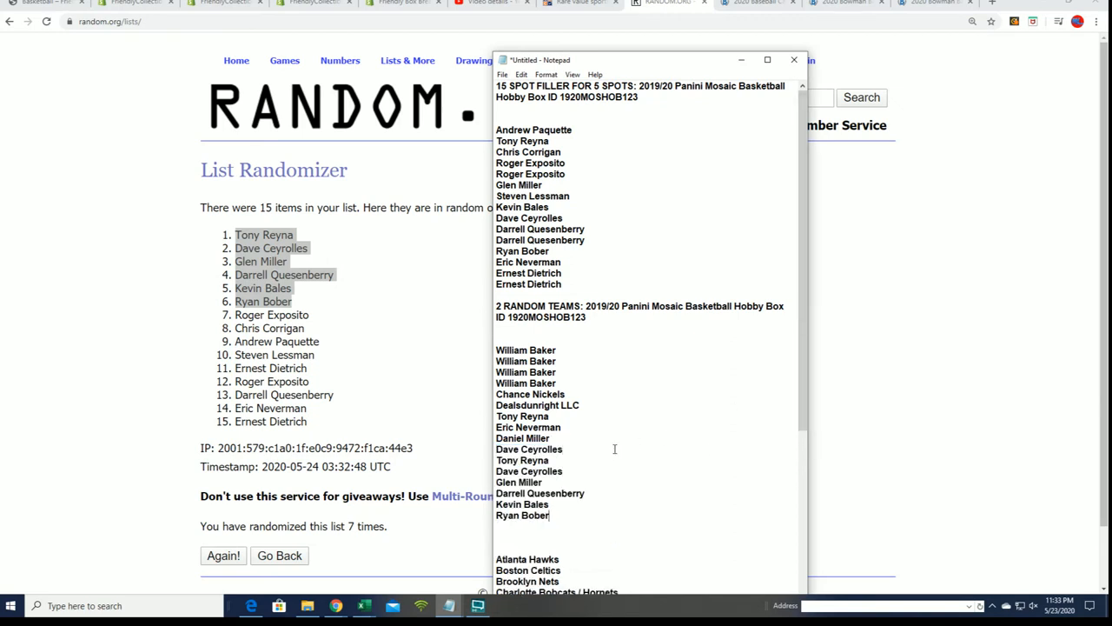
{"action": "left_click_drag", "start_coordinate": [496, 350], "coordinate": [549, 515]}
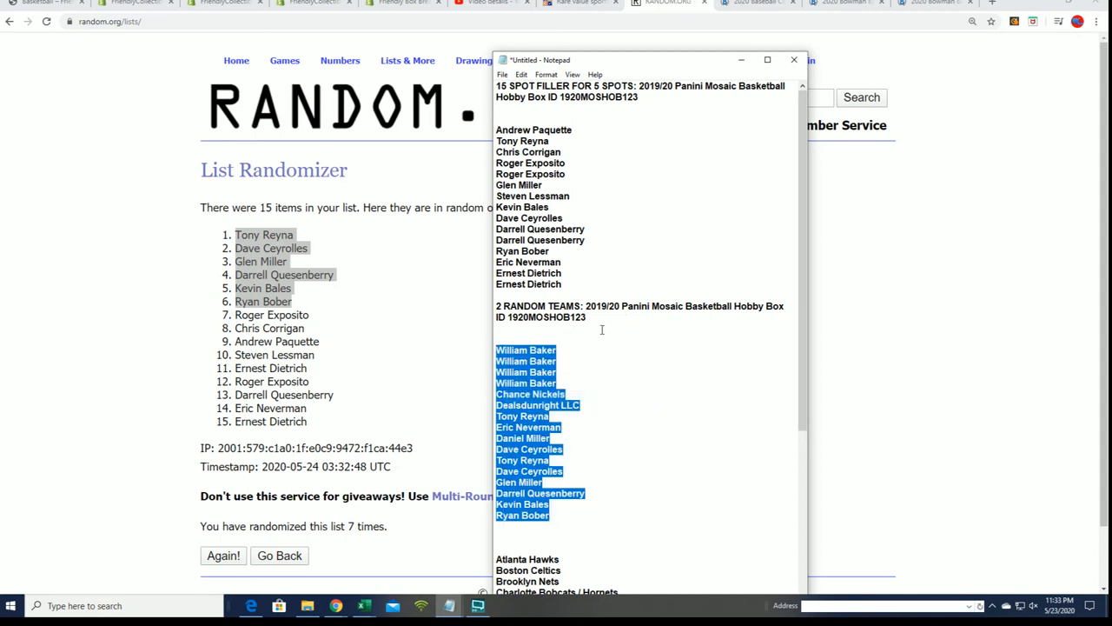
{"action": "left_click", "coordinate": [558, 515]}
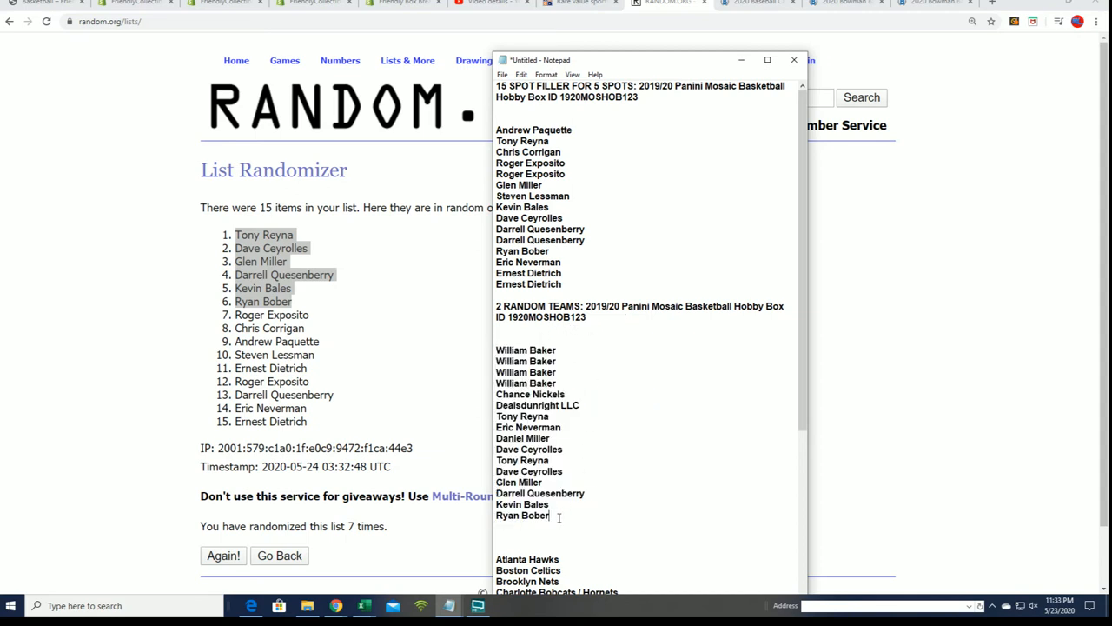